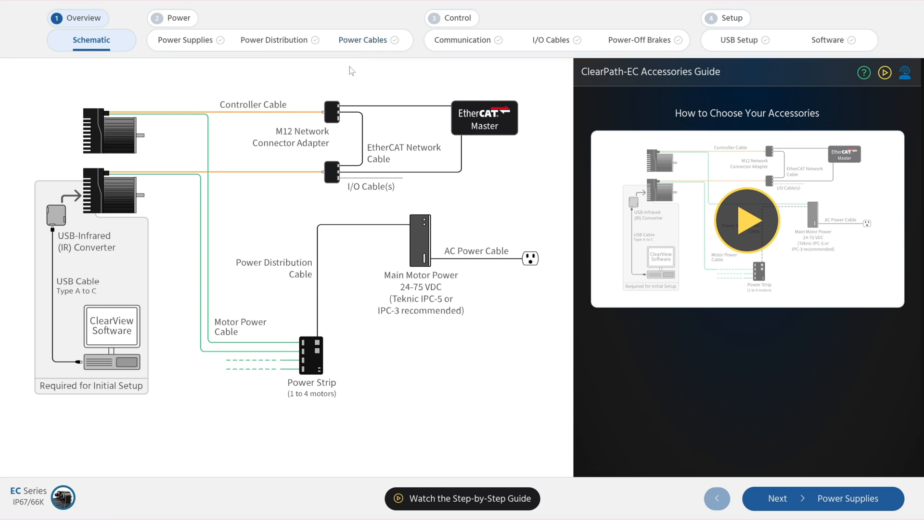
- Show the Power Distribution section with the DC bus distribution strip and 6 ft DC power cable
click(272, 40)
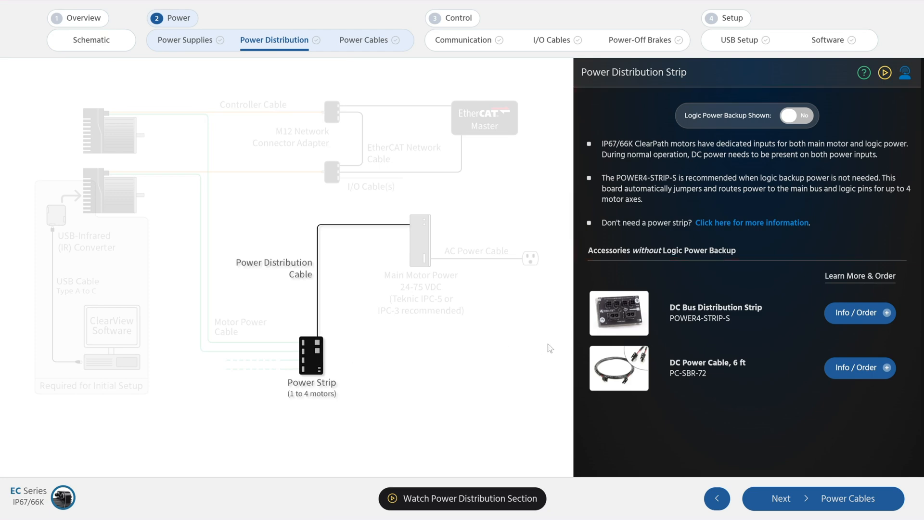
- Add the POWER4-STRIP-S DC Bus Distribution Strip to the cart and return to the Overview schematic
click(859, 312)
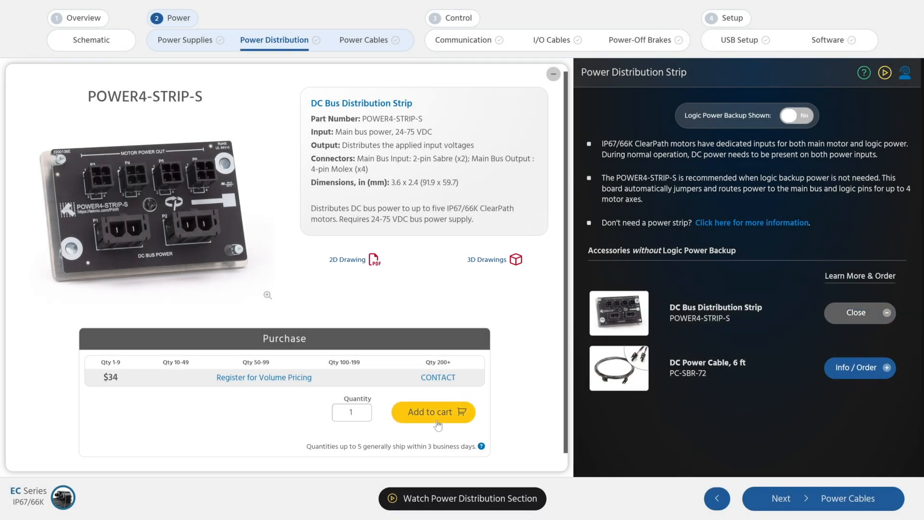
click(433, 411)
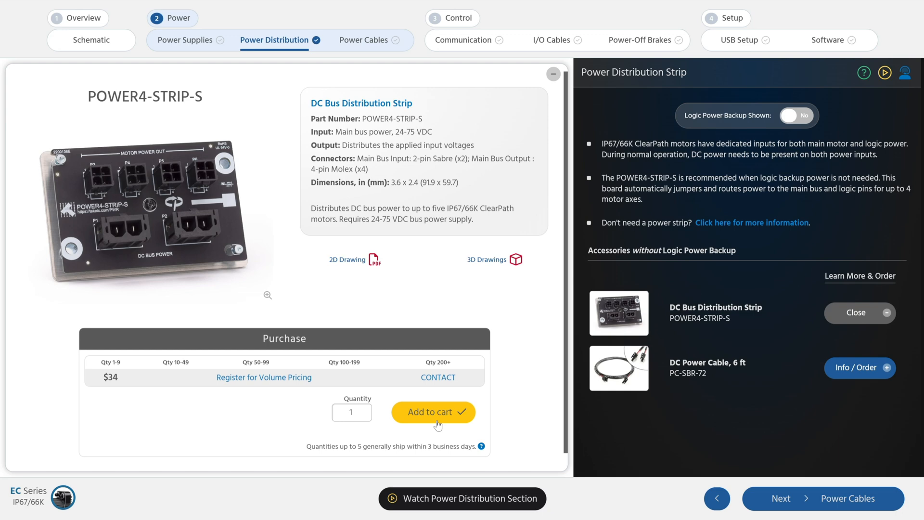
click(90, 41)
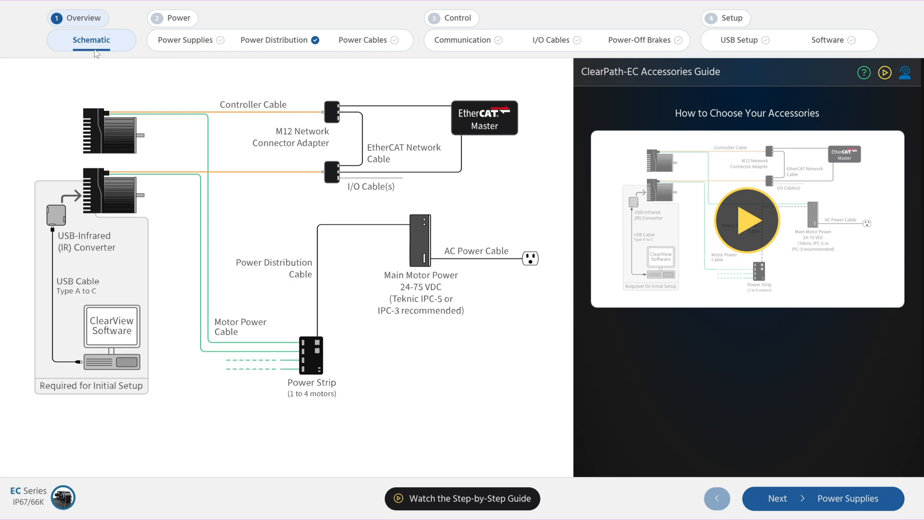
- Show the Power Supplies section listing IPC-5, IPC-3 and the AC power cable
click(184, 41)
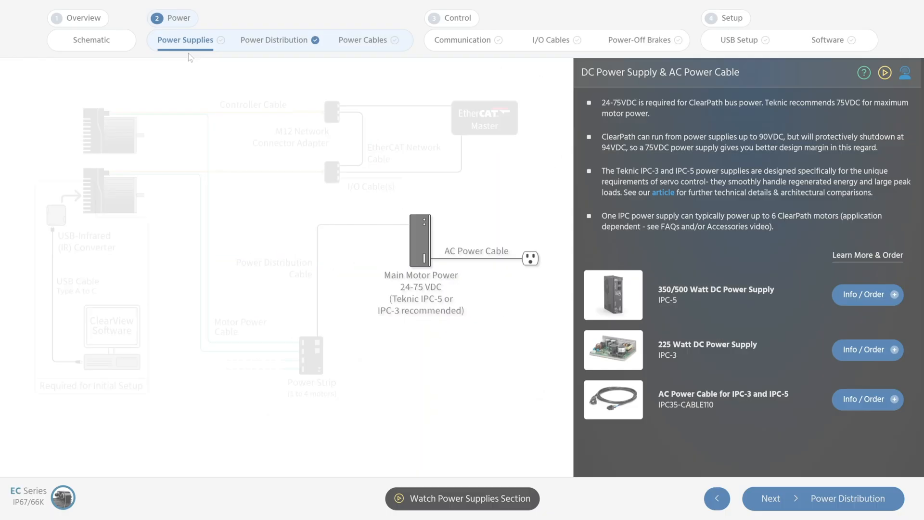
- Return to the Power Distribution section with the DC bus strip and 6 ft DC power cable
click(272, 39)
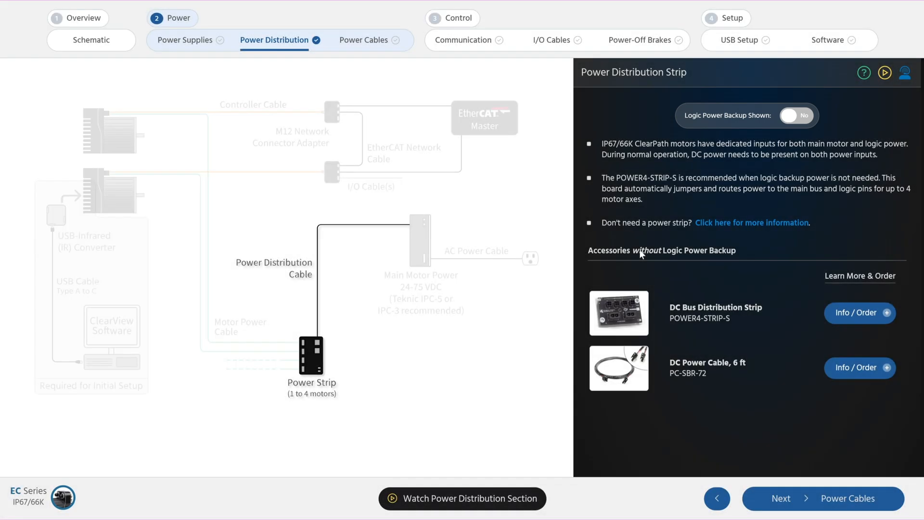
click(859, 311)
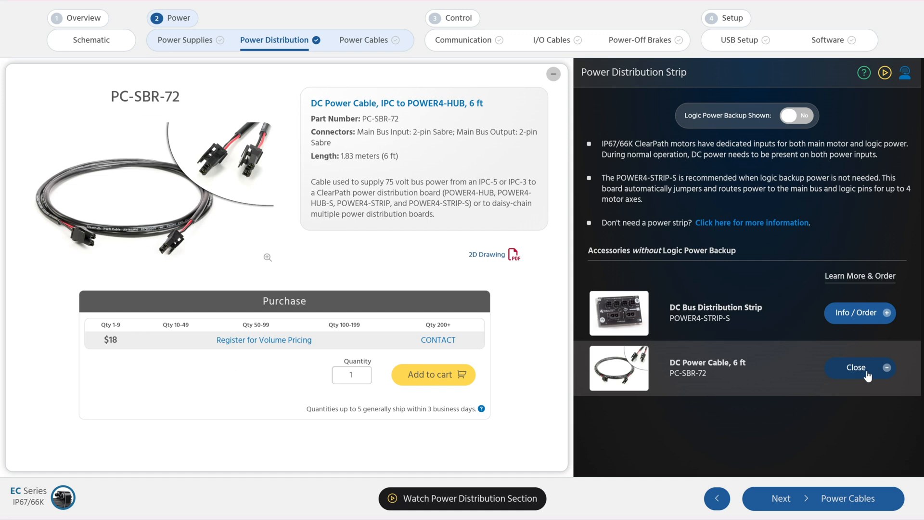
click(857, 366)
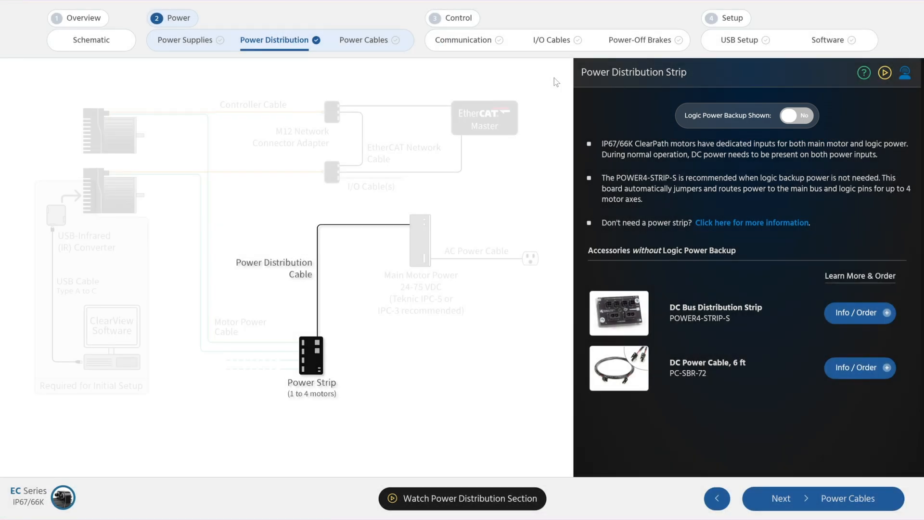
- Show logic-power-backup accessories and view details for the PC-SBR-72 cable and 24 V Molex cable
click(795, 114)
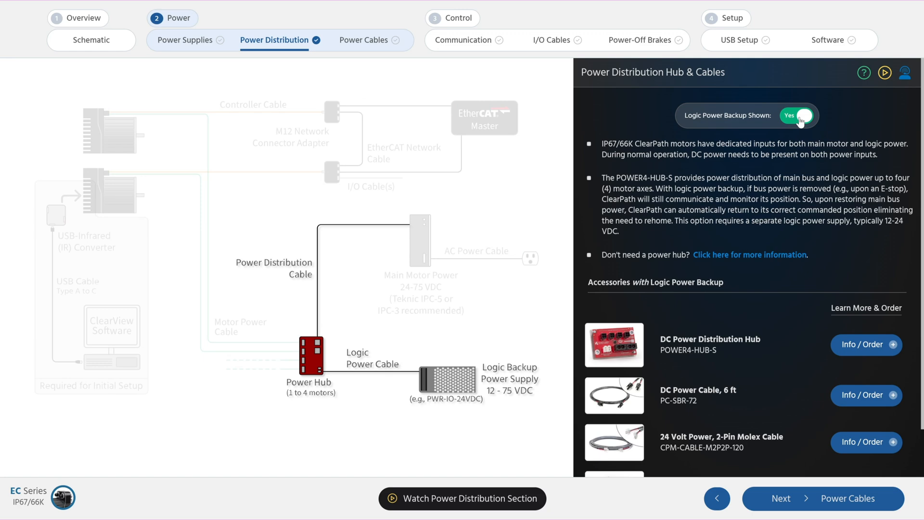
mouse_move(817, 202)
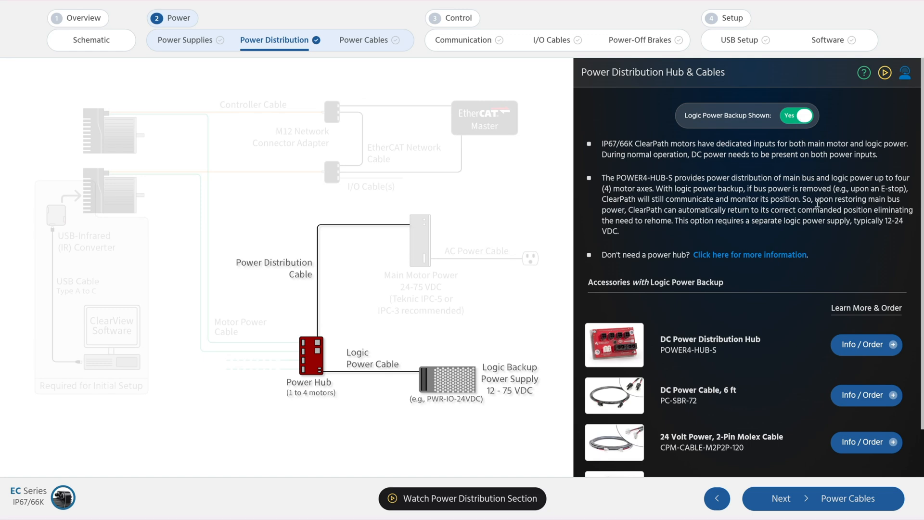
click(862, 344)
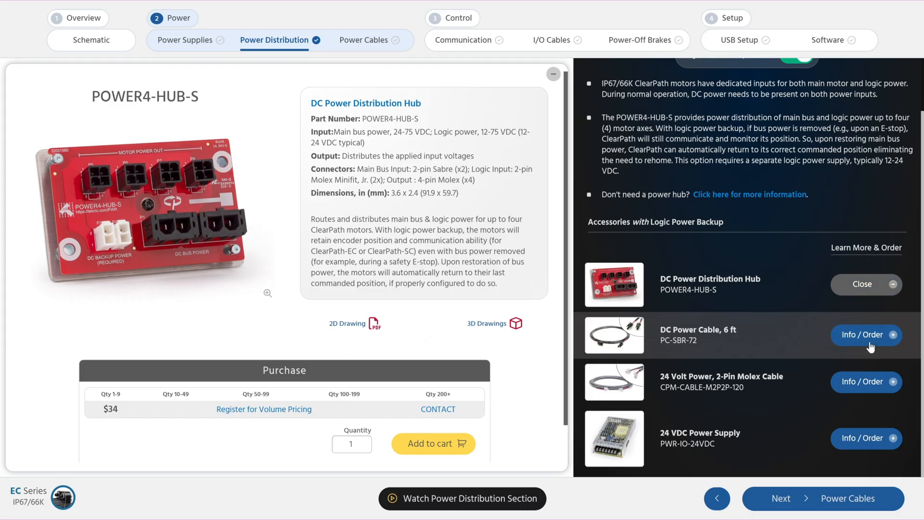
click(865, 335)
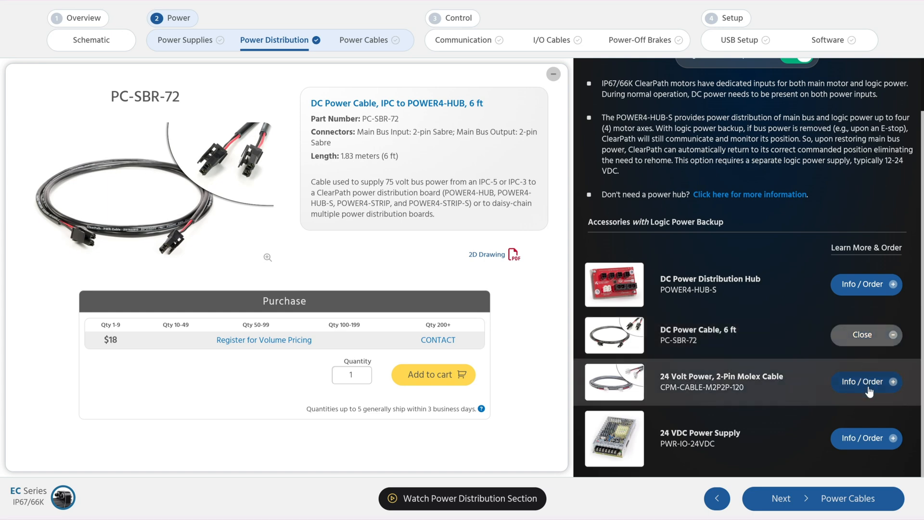
click(865, 381)
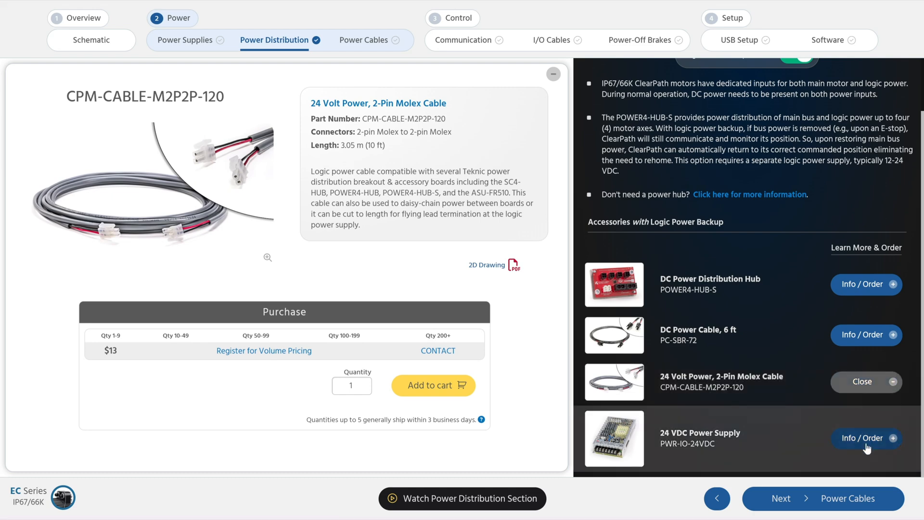
- View the PWR-IO-24VDC power supply details, then close them back to the distribution diagram
click(865, 438)
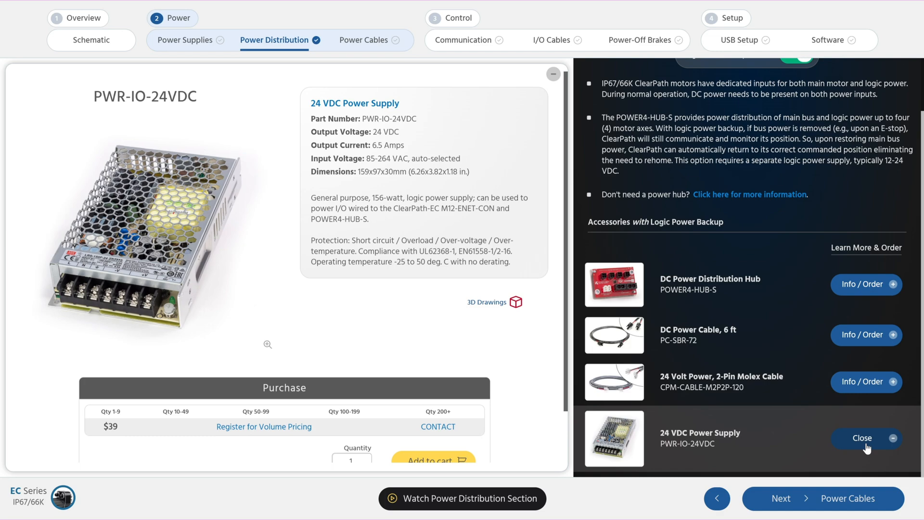
click(863, 438)
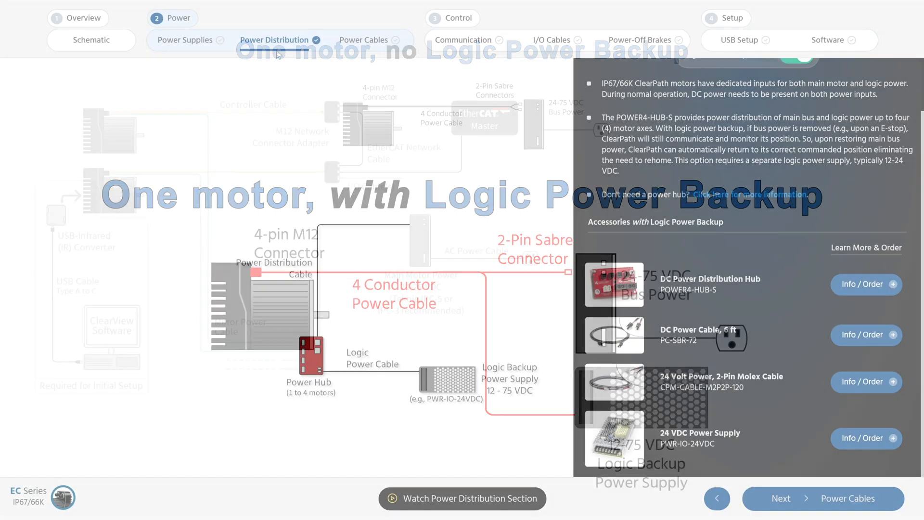
- Go to Power Cables and review the 55 ft motor DC power cable details
click(364, 40)
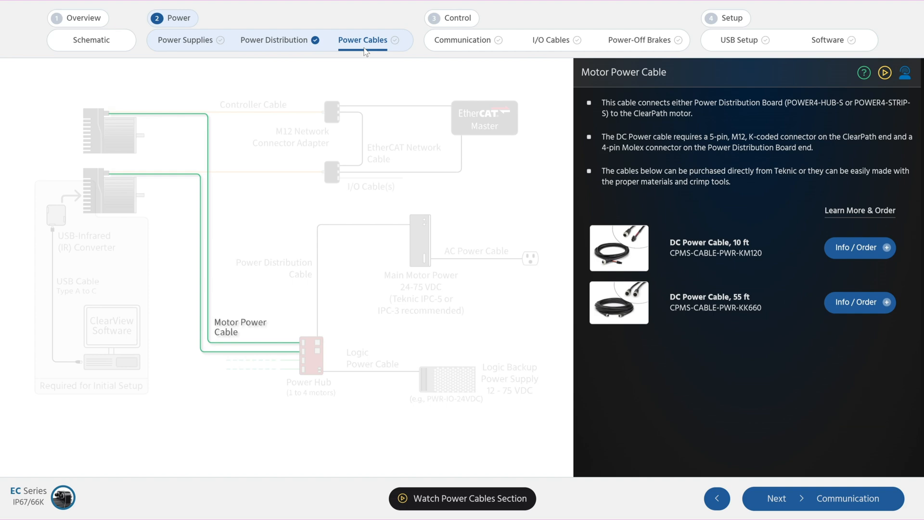
click(858, 247)
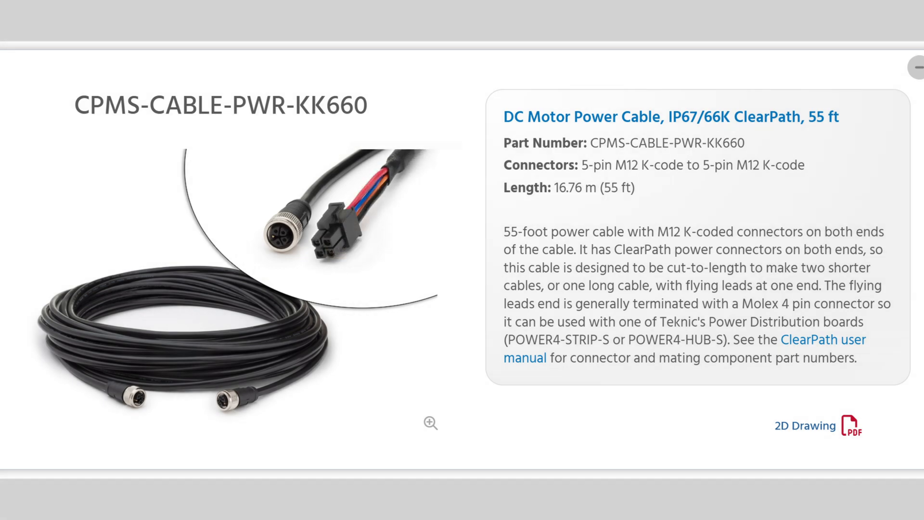
click(901, 67)
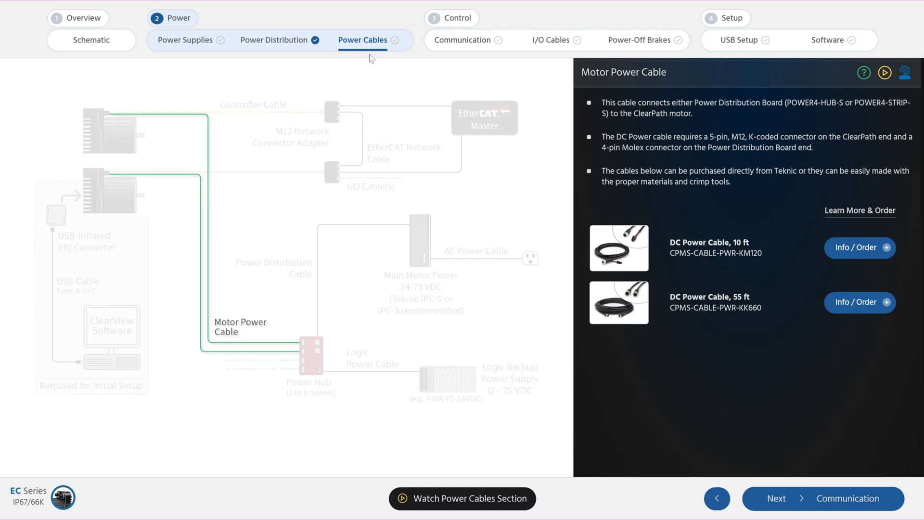
- Go to Communication and review the M12-ENET-CON EtherCAT network adapter details
click(462, 40)
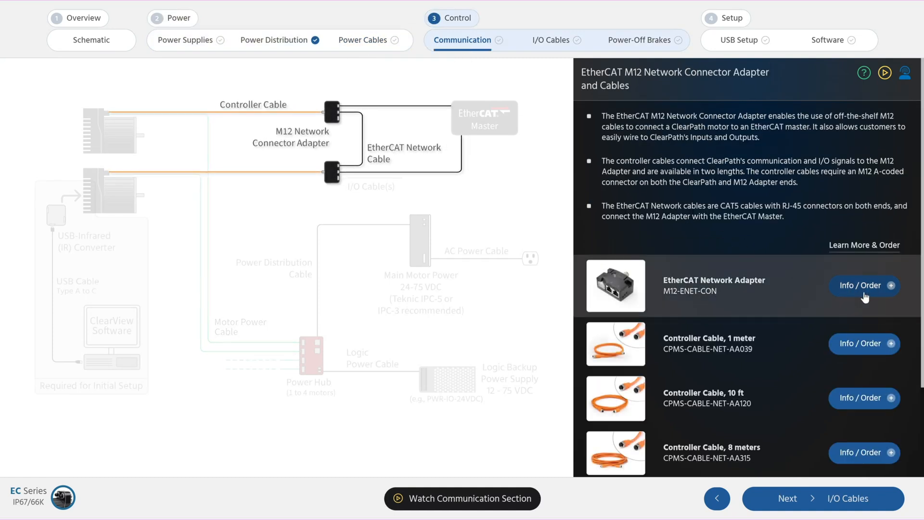
click(862, 285)
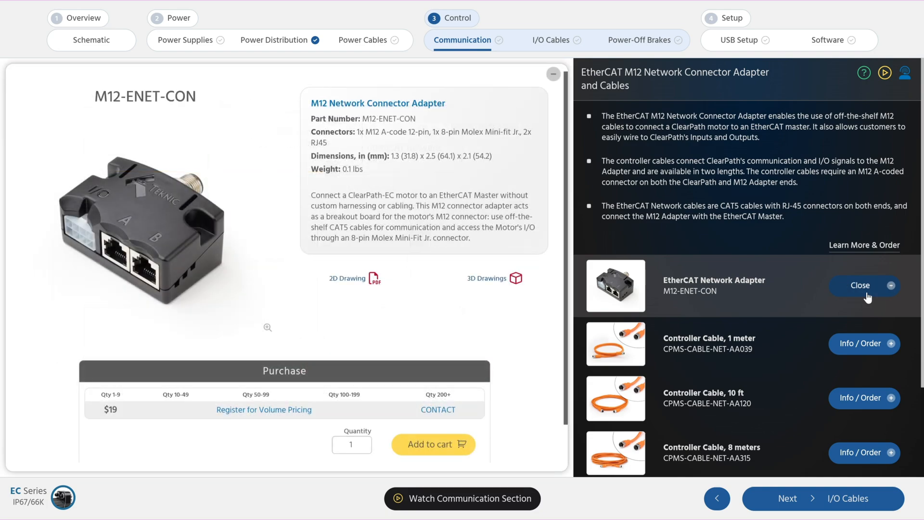
click(859, 284)
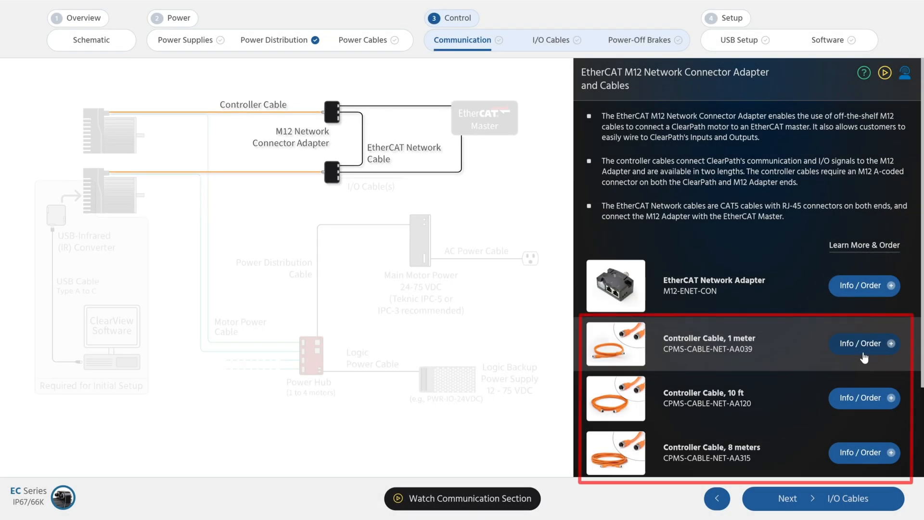
- Review the 1 meter controller cable and another network cable, then continue to I/O Cables
click(864, 342)
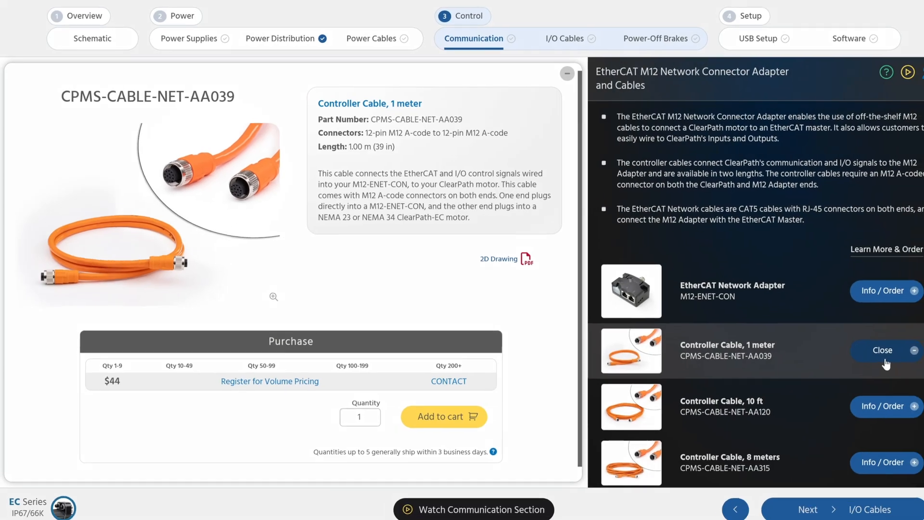
scroll(down, 3)
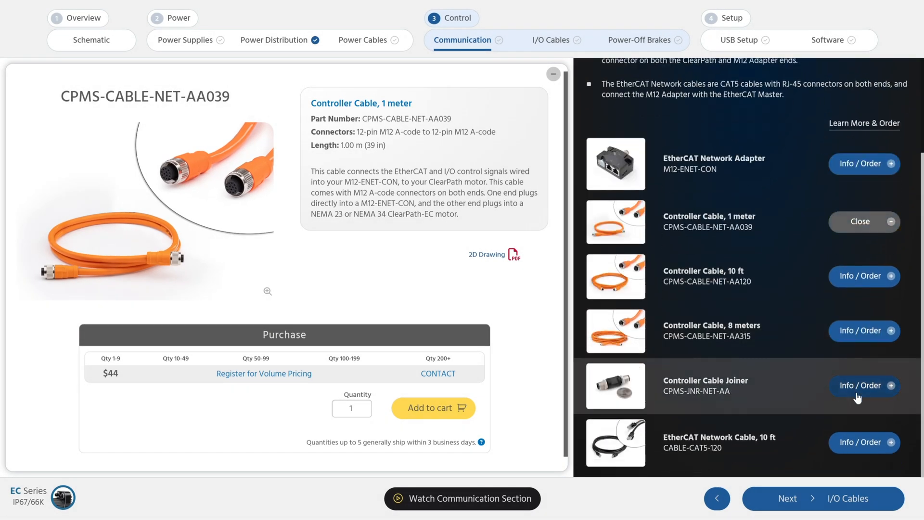
click(863, 385)
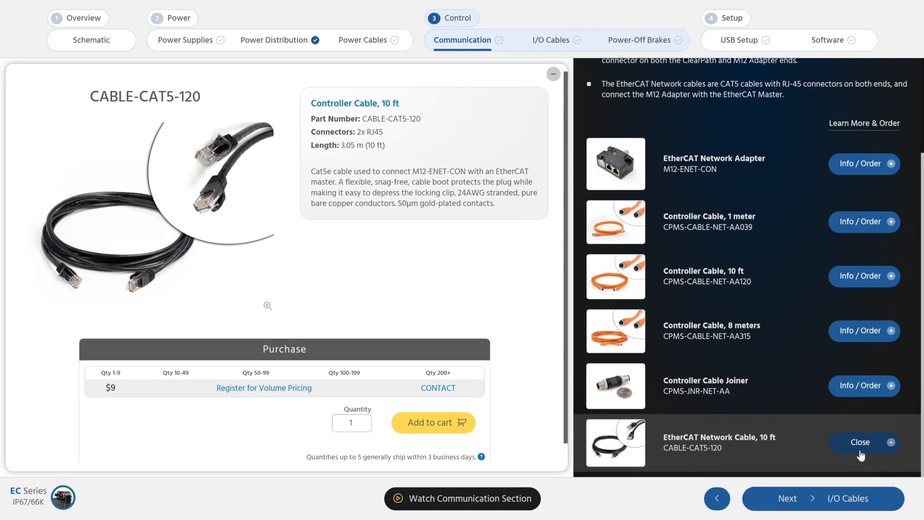
click(550, 40)
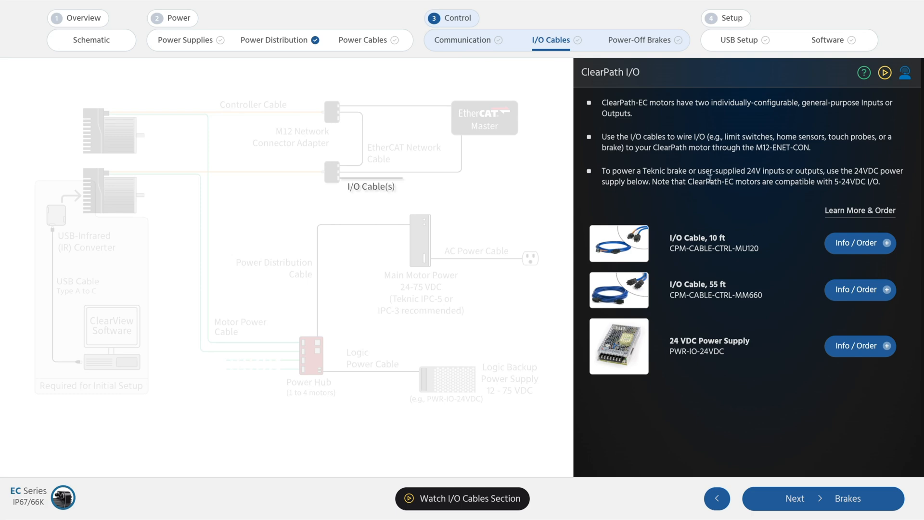
- View the 55 ft I/O cable details, then continue to USB Setup with the USB-IR converter
click(855, 243)
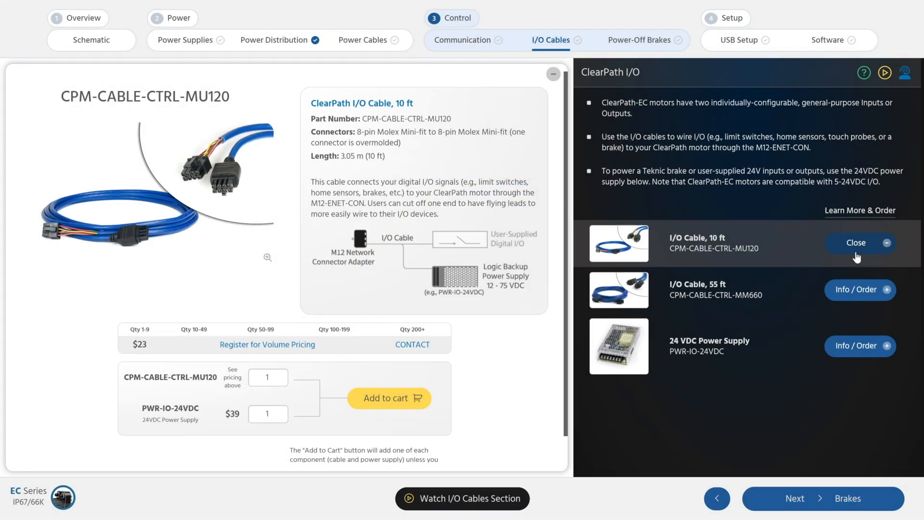
click(858, 290)
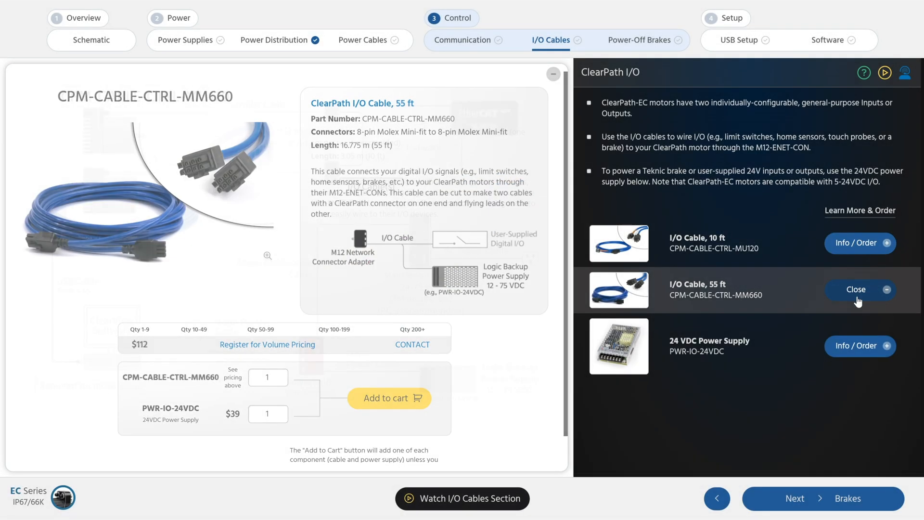
click(267, 256)
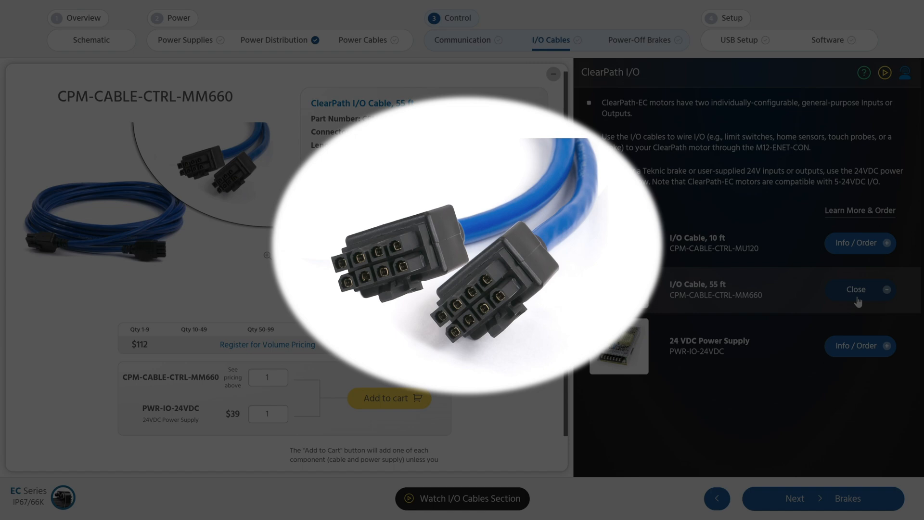
click(638, 39)
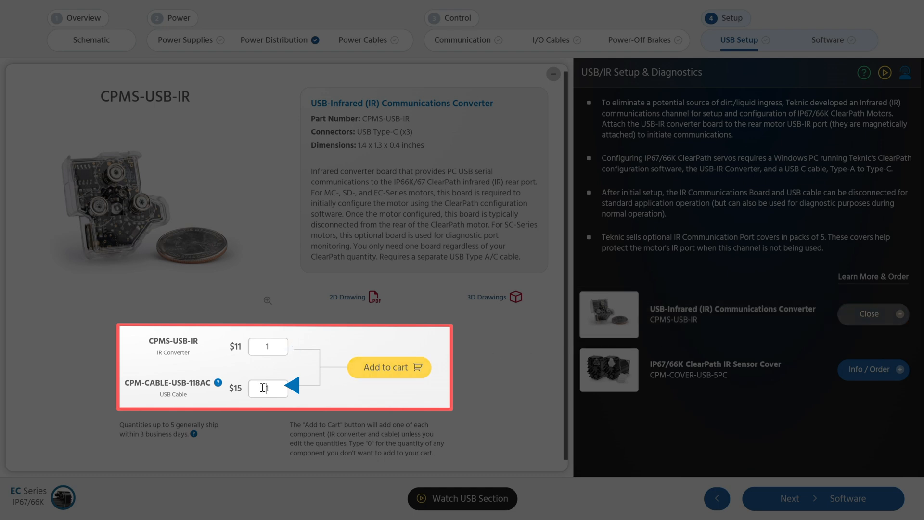
- Set the USB Cable quantity to 0, leaving only the USB-IR converter at 1
text(0)
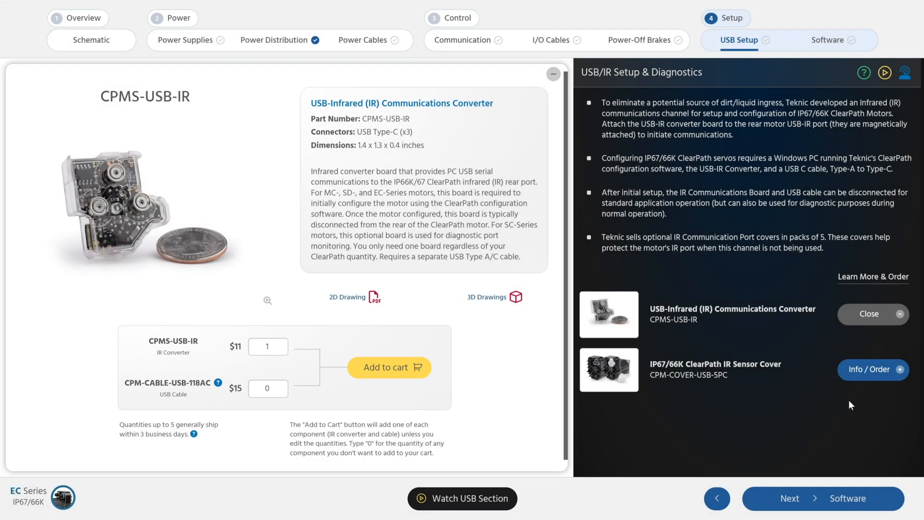
- View the IR Sensor Cover's Info / Order details, then return to the USB/IR Setup diagram
click(873, 369)
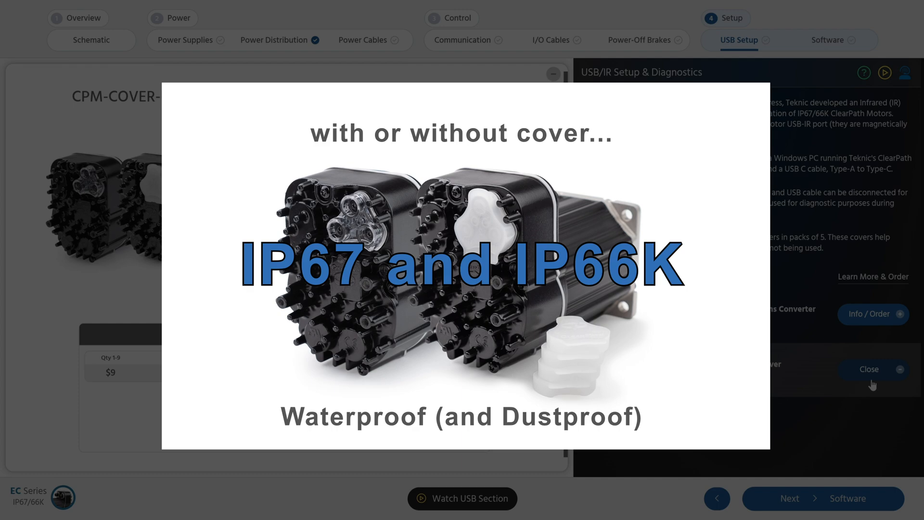
click(868, 369)
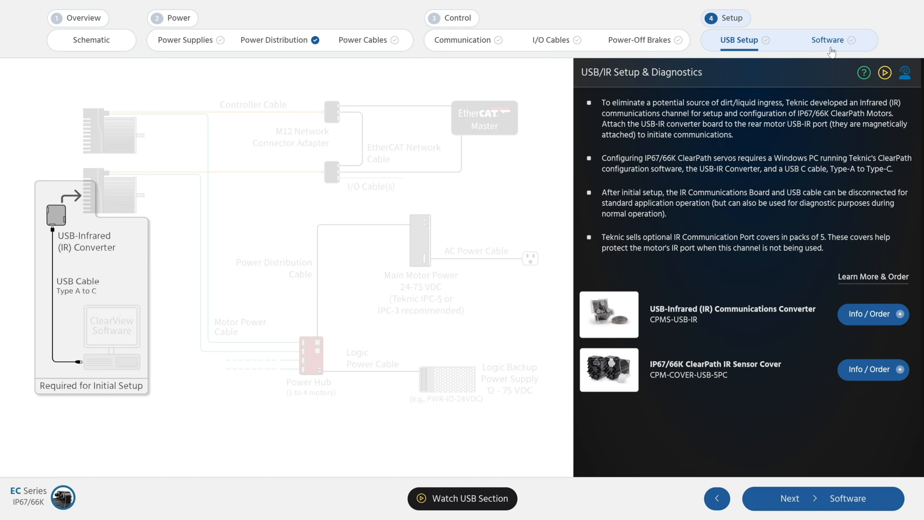
- Go to the Software setup step and show ClearView Software's Info / Download details
click(828, 41)
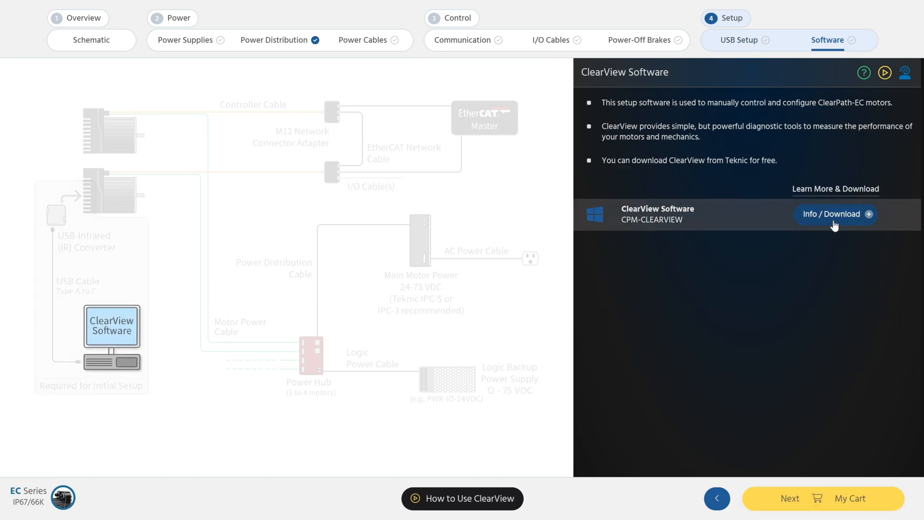
click(833, 213)
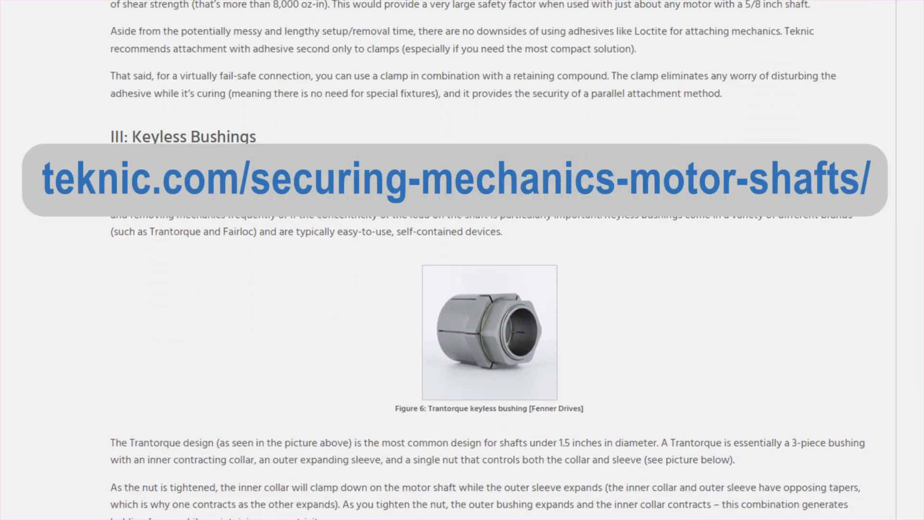
- Scroll the motor-shaft article past Keyless Bushings to the IV: Key and Keyway section
scroll(down, 3)
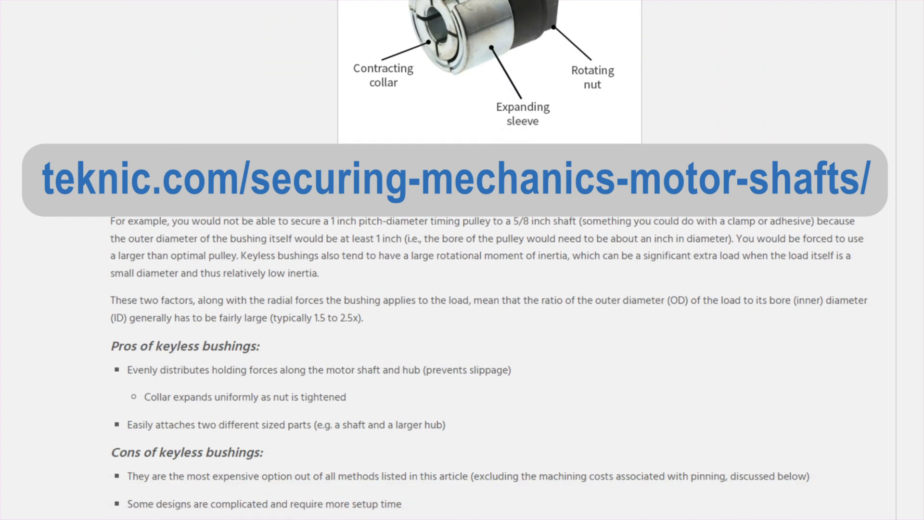
scroll(down, 3)
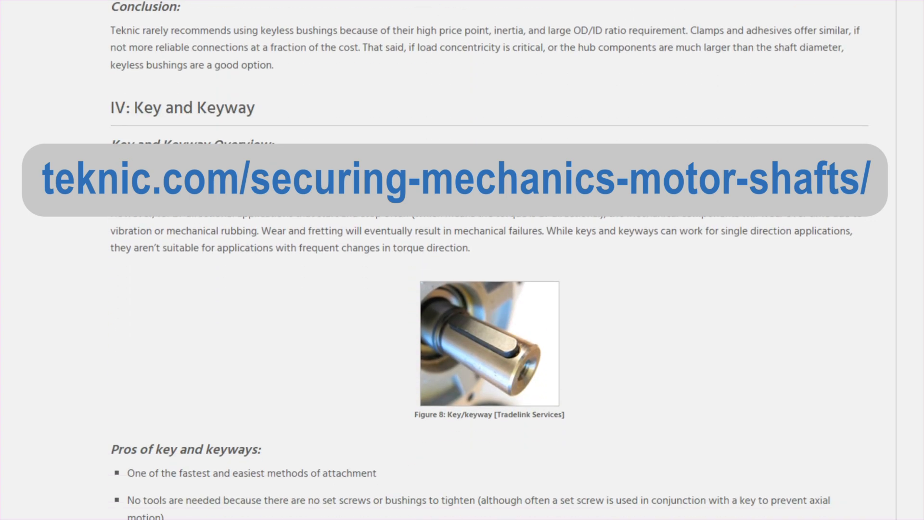